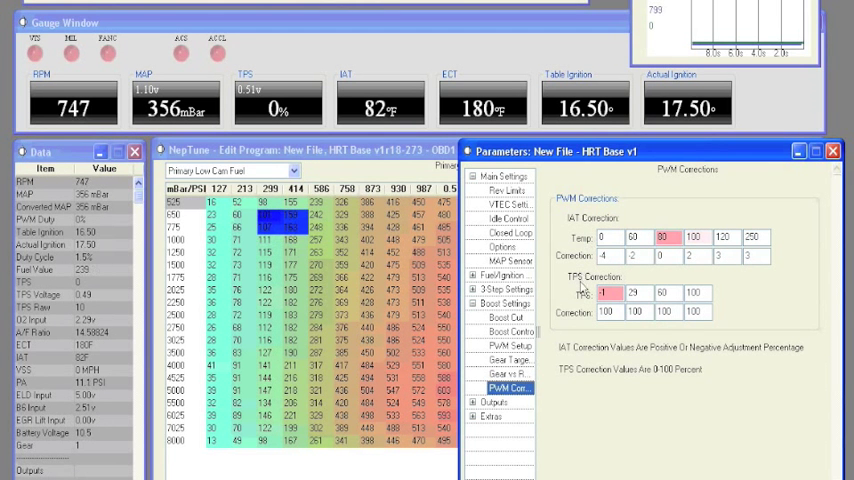
Under Boost Settings' PWM Setup, set the PWM frequency to 31Hz
{"action": "left_click", "coordinate": [509, 345]}
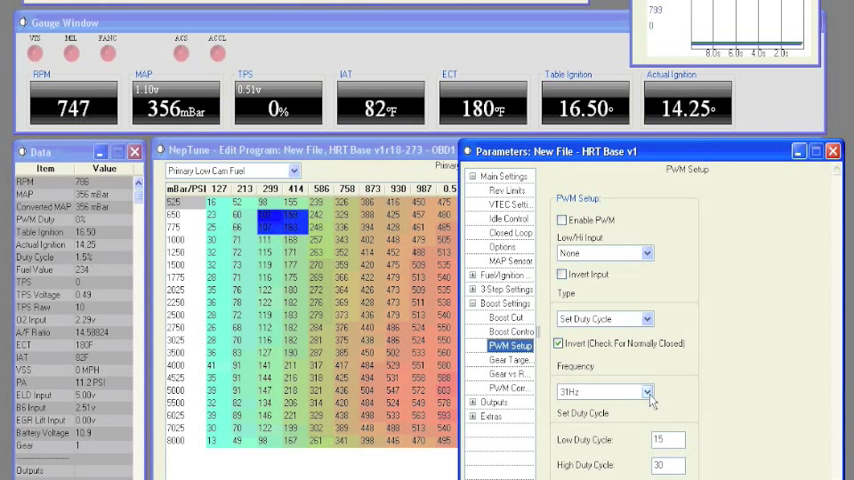
{"action": "left_click", "coordinate": [645, 391]}
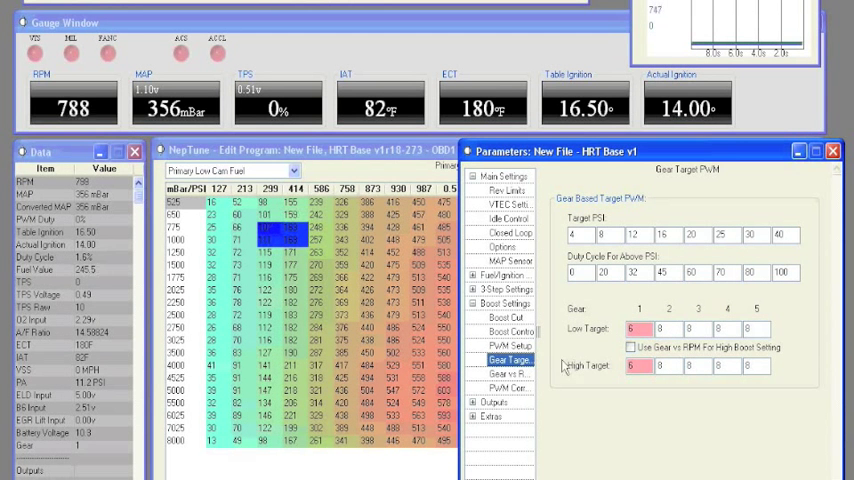
{"action": "left_click", "coordinate": [508, 345]}
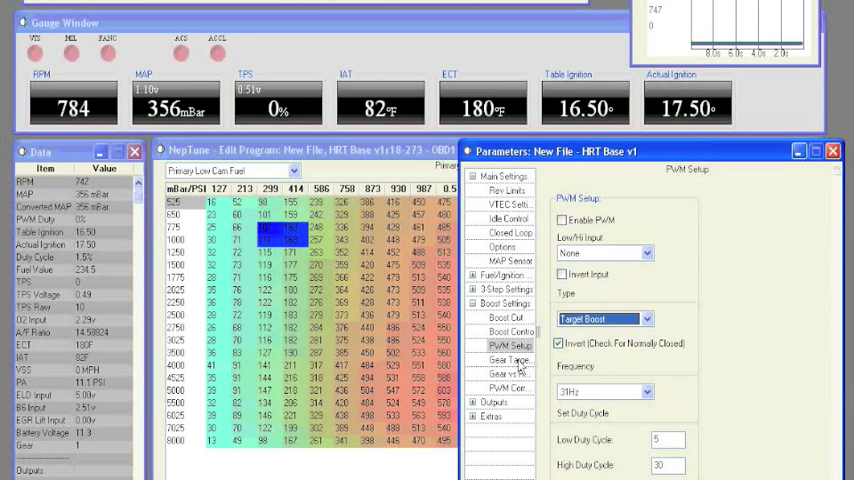
{"action": "left_click", "coordinate": [510, 359]}
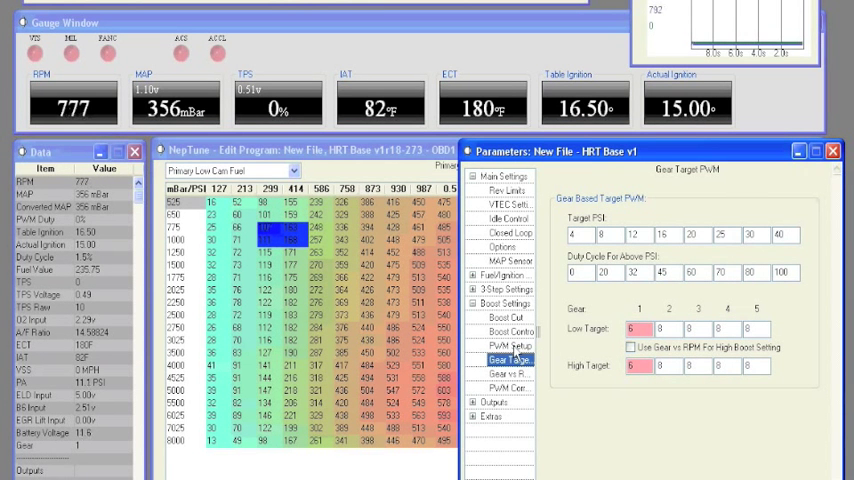
Set the PWM Setup type to Gear/RPM Based Duty and show the Gear vs RPM tables
{"action": "left_click", "coordinate": [507, 345]}
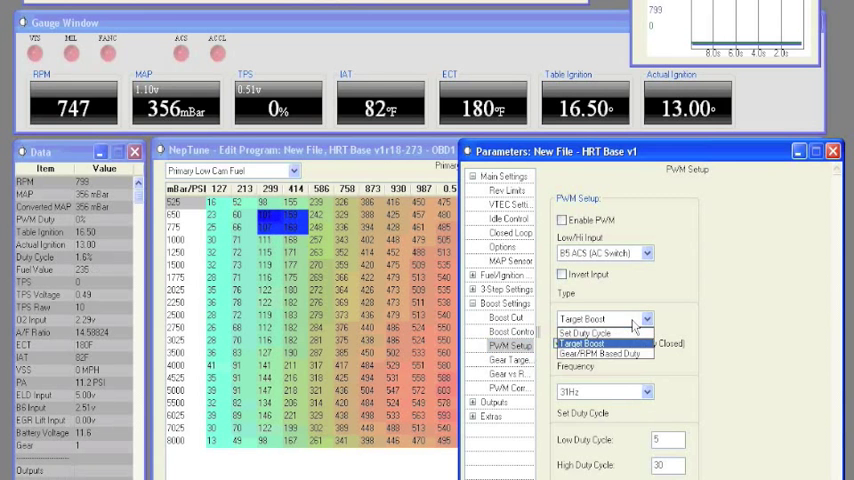
{"action": "left_click", "coordinate": [599, 351]}
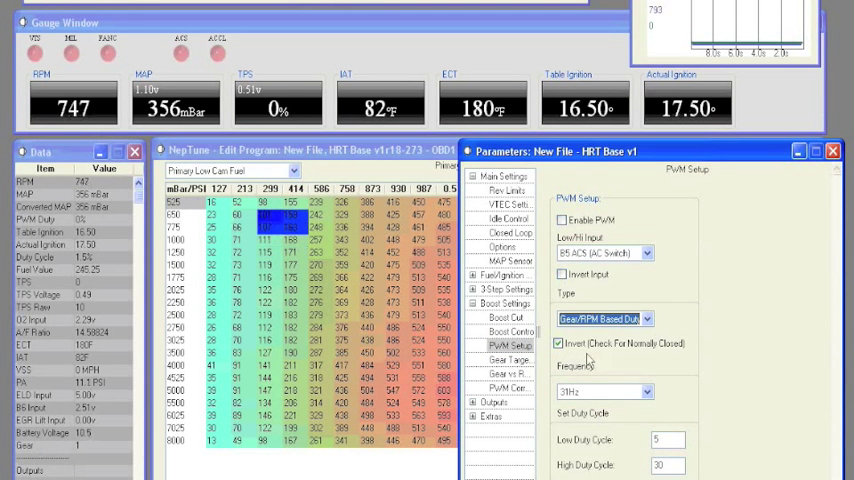
{"action": "left_click", "coordinate": [507, 373]}
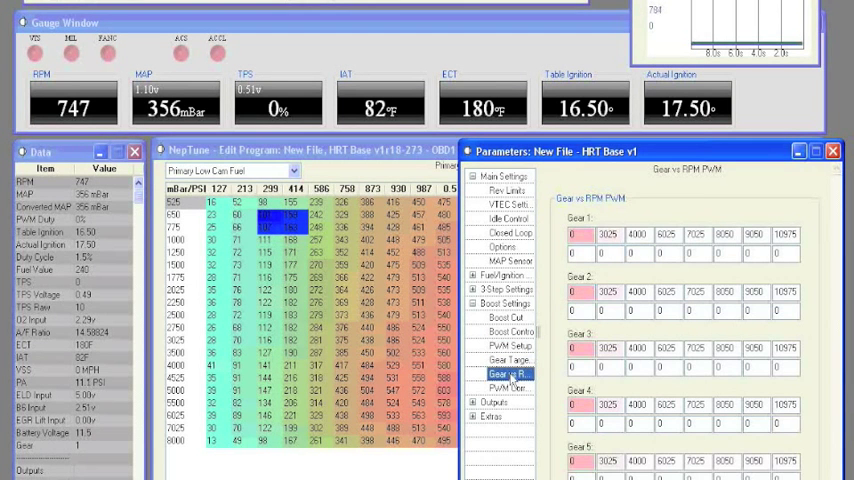